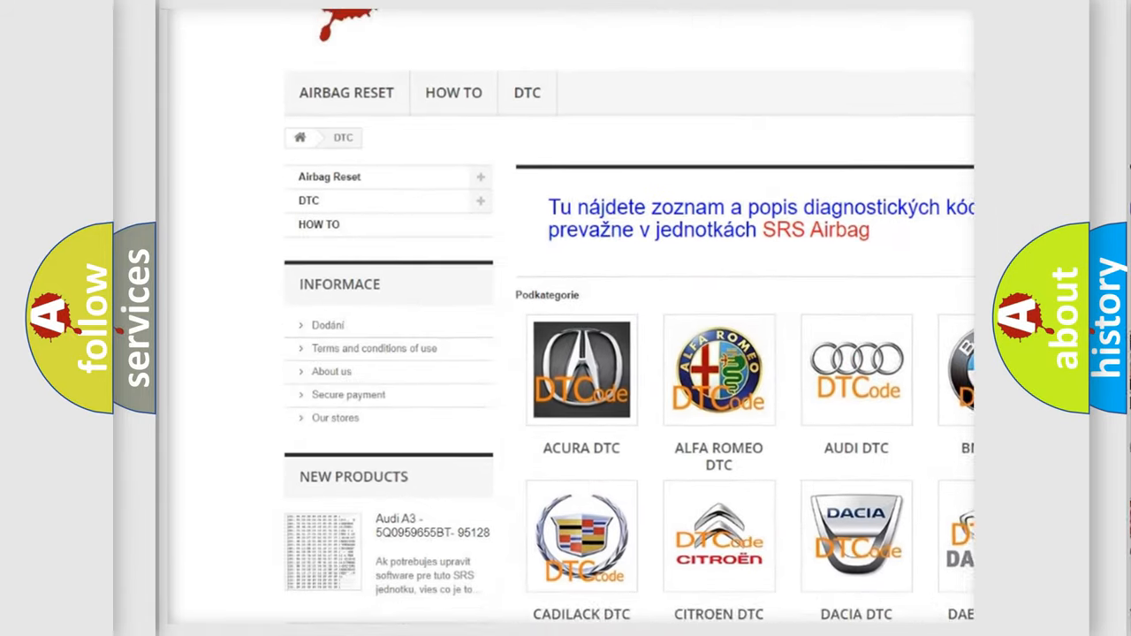
{"action": "scroll", "scroll_direction": "down", "scroll_amount": 3}
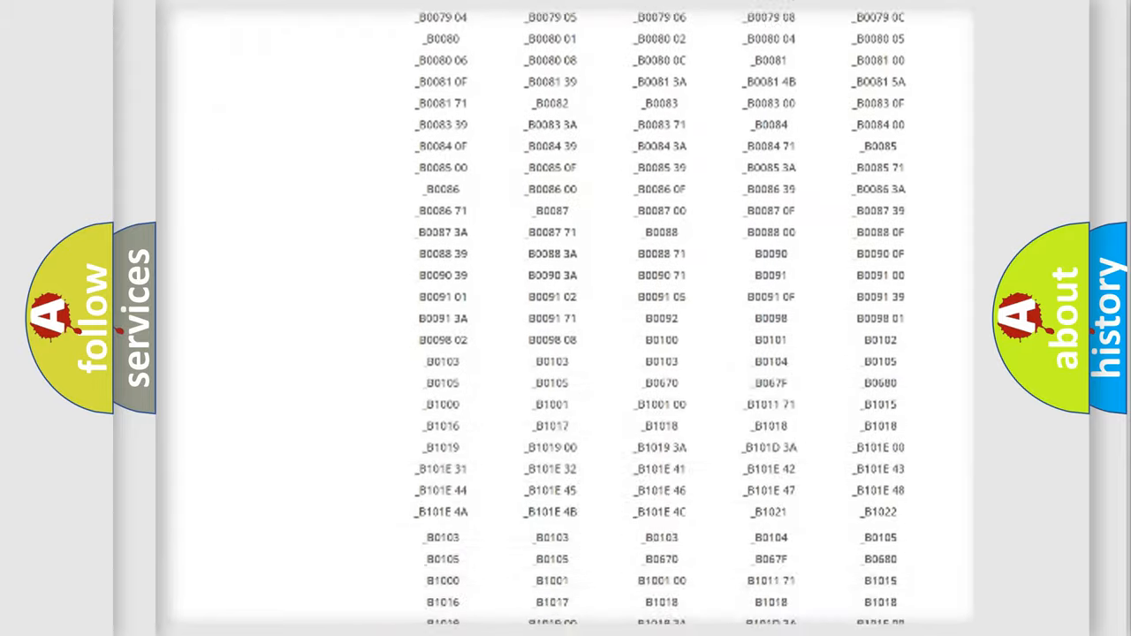
{"action": "scroll", "scroll_direction": "up", "scroll_amount": 3}
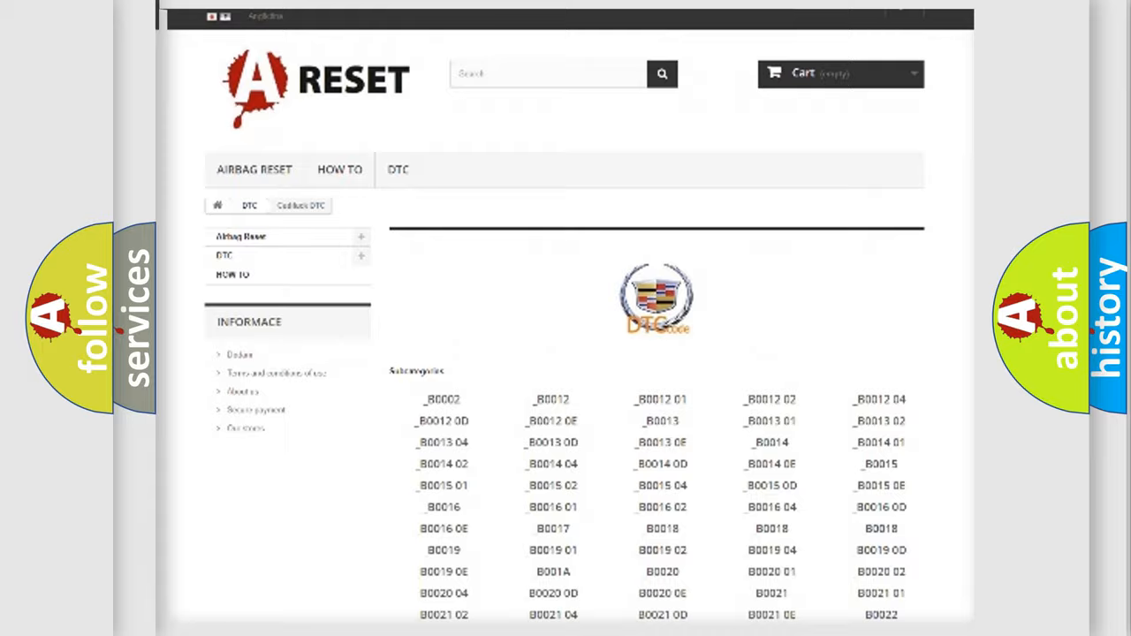